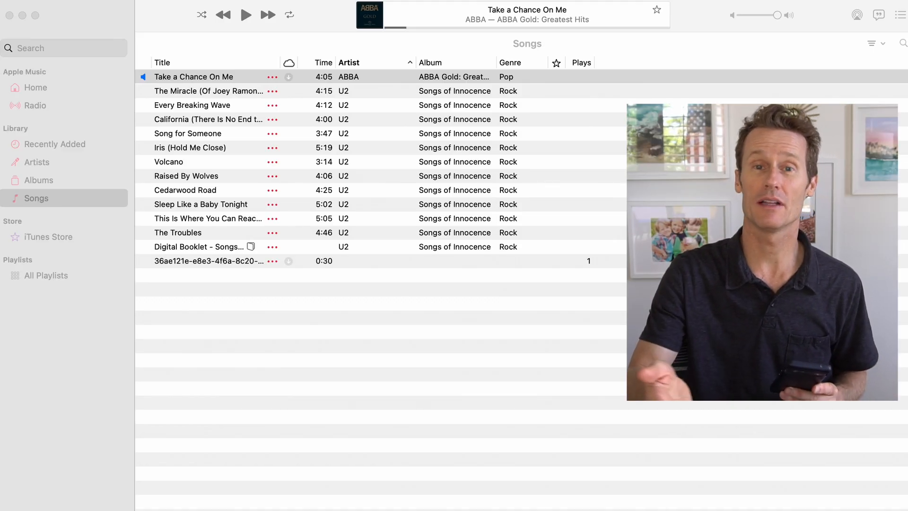
# - Reveal the ABBA track 'Take a Chance On Me' as an .m4a file in Finder
pyautogui.click(193, 77)
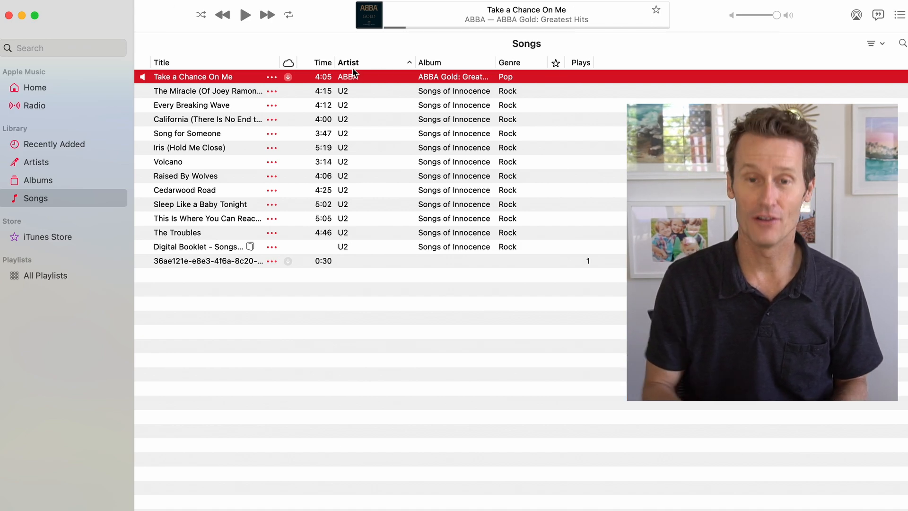
pyautogui.rightClick(193, 76)
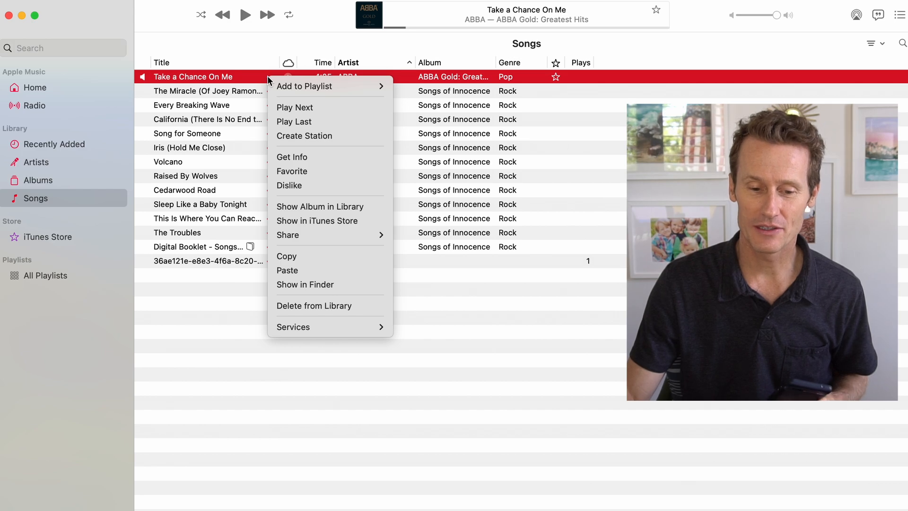
pyautogui.moveTo(297, 122)
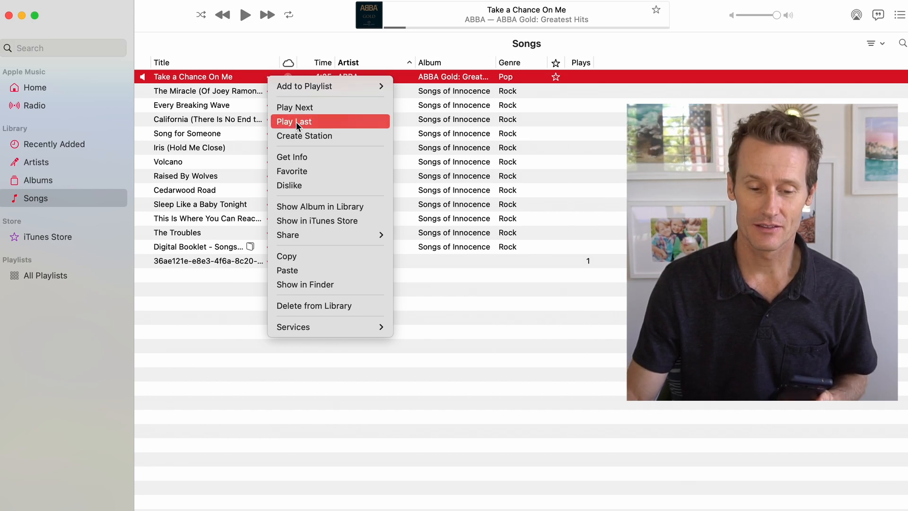
pyautogui.click(305, 284)
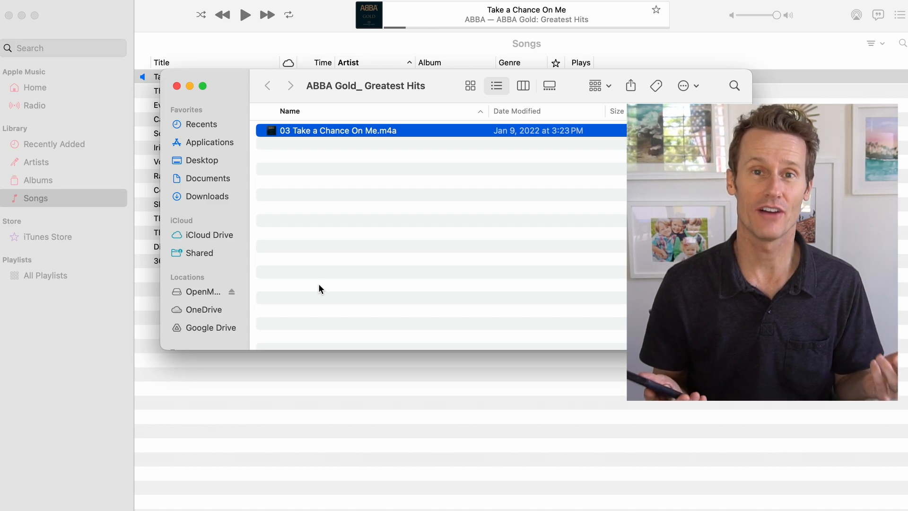
pyautogui.moveTo(382, 167)
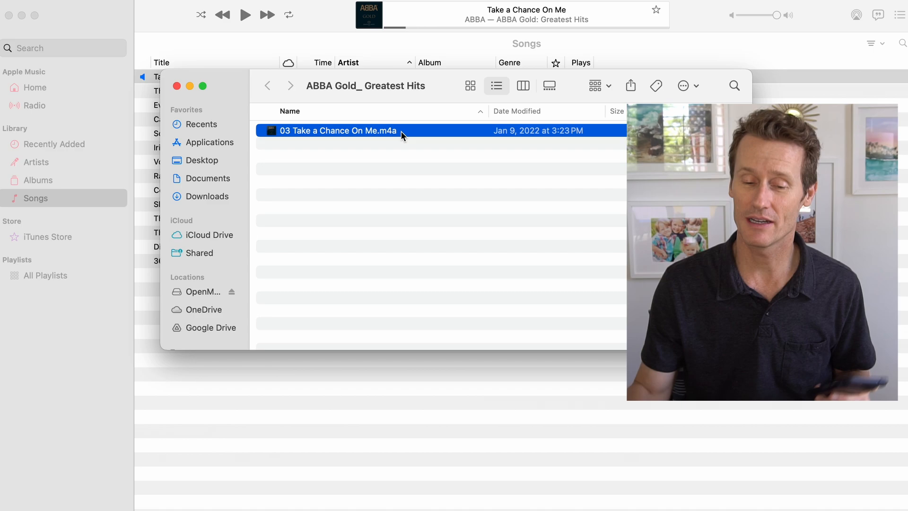
pyautogui.moveTo(292, 86)
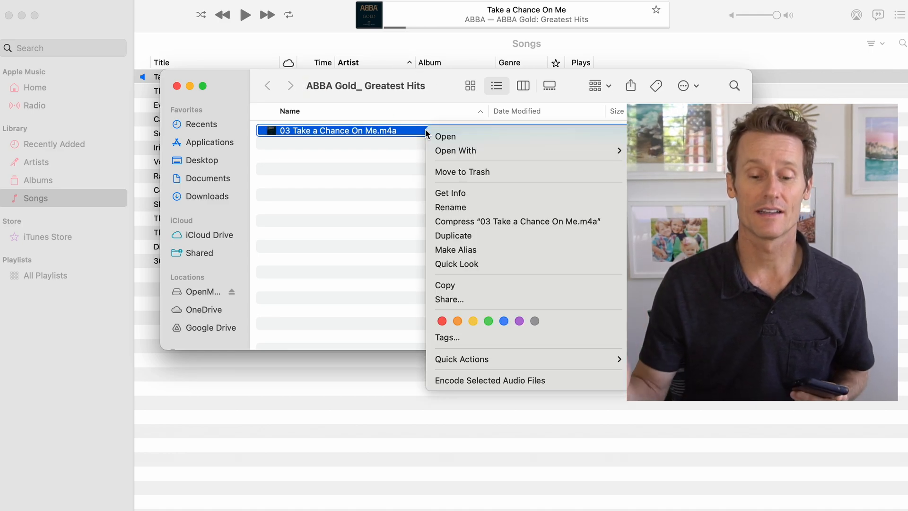
# - Copy the 'Take a Chance On Me' .m4a file and paste it into Google Drive's My Drive
pyautogui.click(415, 235)
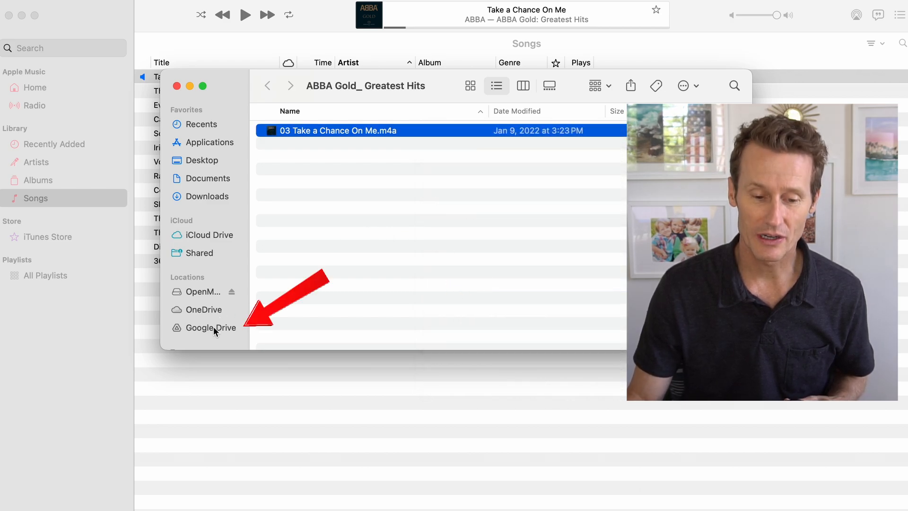
pyautogui.click(211, 328)
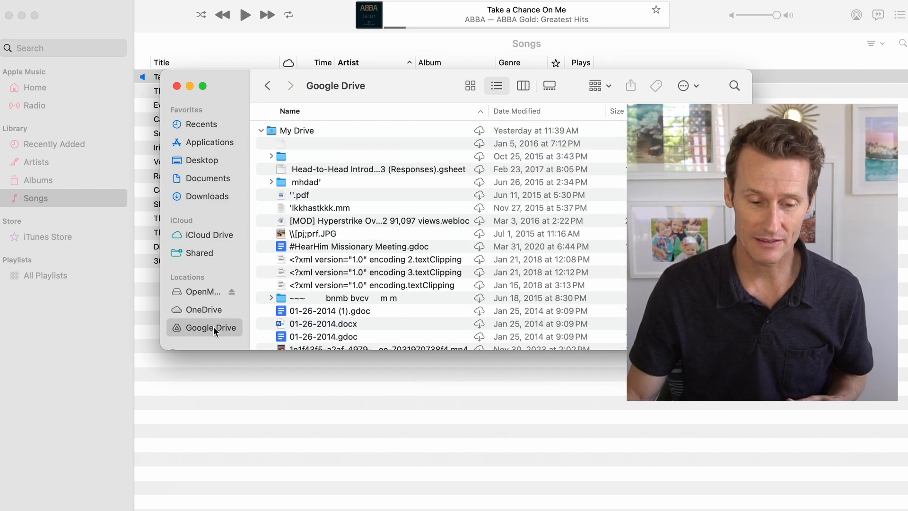
pyautogui.click(298, 130)
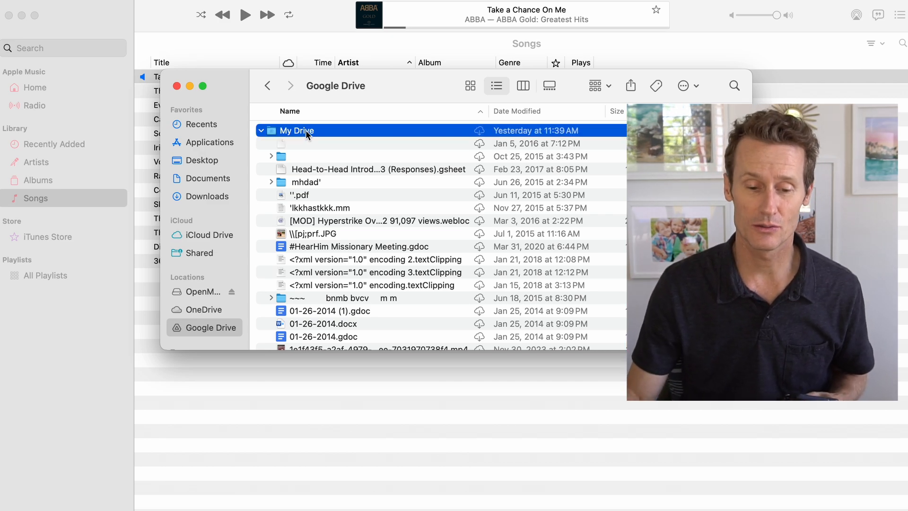
pyautogui.rightClick(296, 131)
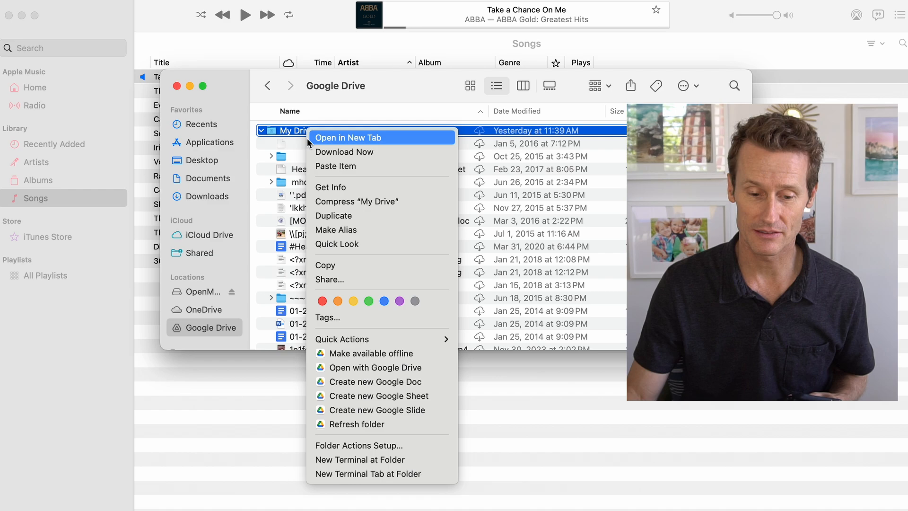
pyautogui.moveTo(334, 166)
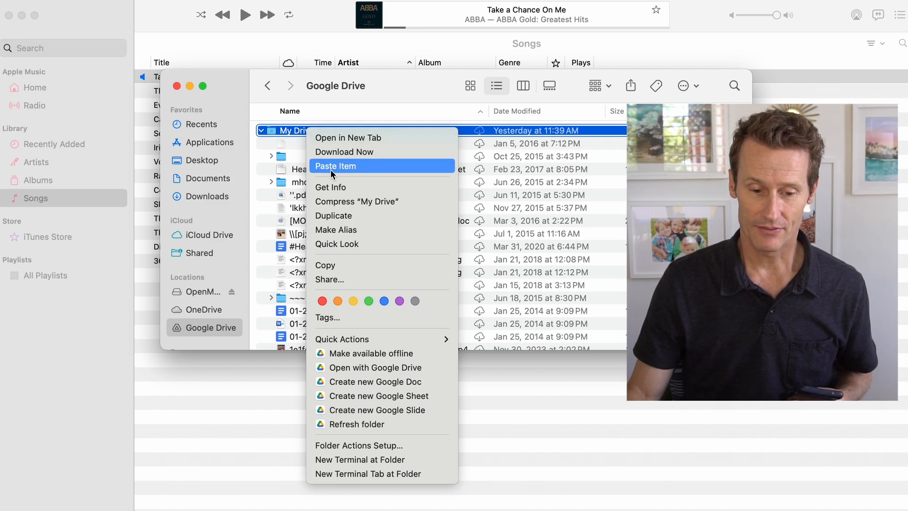
pyautogui.click(335, 165)
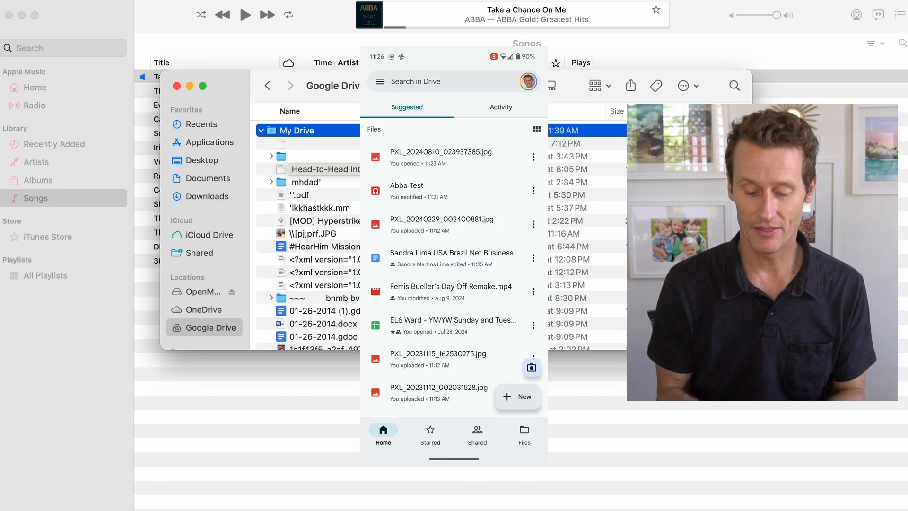
# - Search Drive on the phone for 'abba' and play the Abba Test result
pyautogui.click(451, 81)
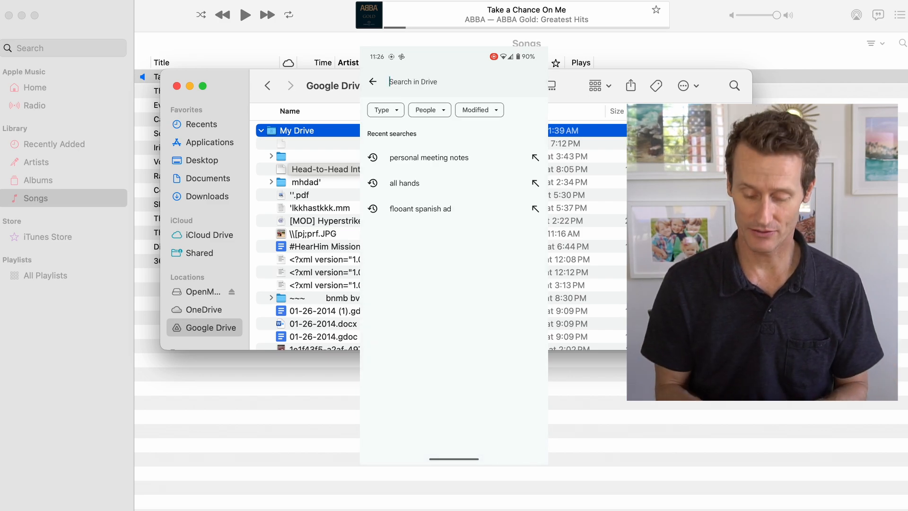
pyautogui.write('abba')
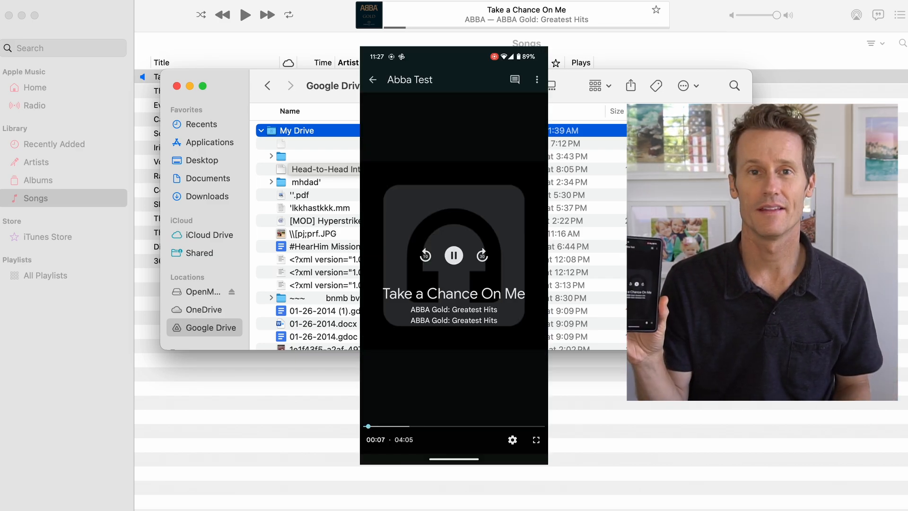
pyautogui.click(453, 255)
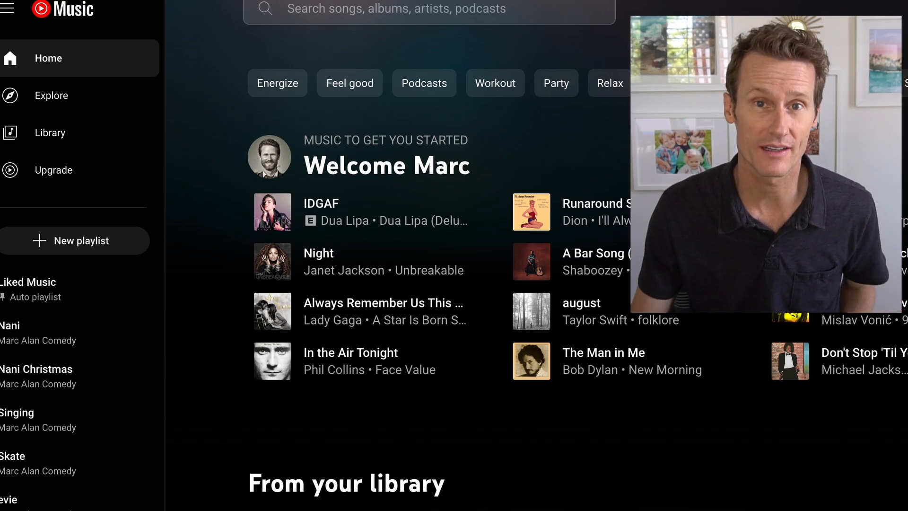
# - Bring up the YouTube Music home page at music.youtube.com
pyautogui.click(851, 15)
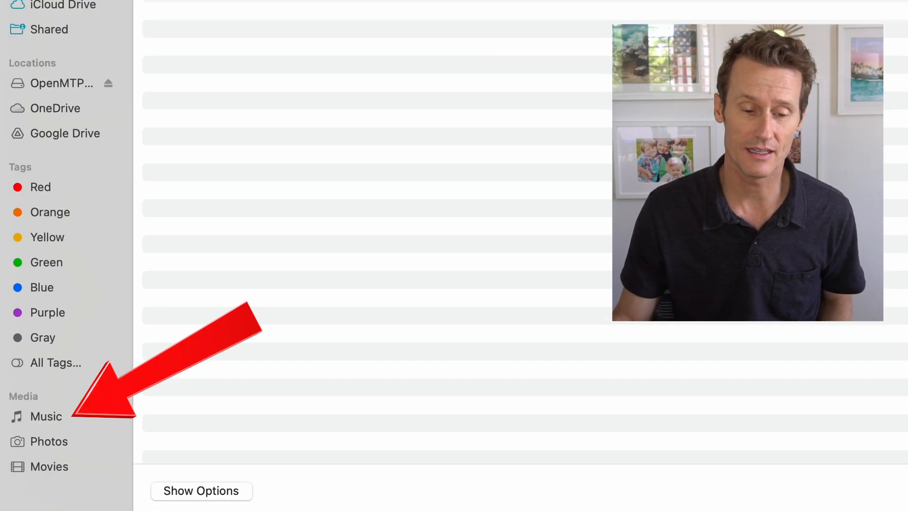
# - Show the Music library under Media in the file picker sidebar
pyautogui.click(46, 416)
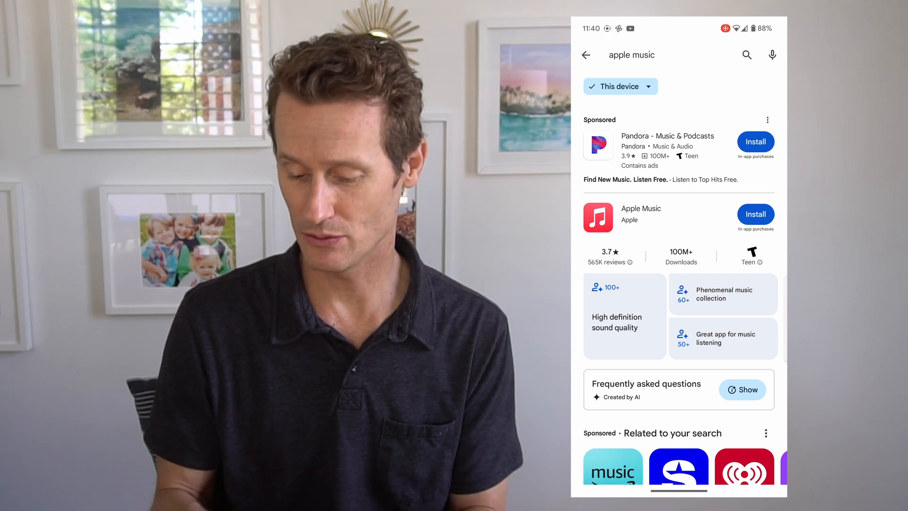
# - Start installing Apple Music from the Play Store search results
pyautogui.click(756, 214)
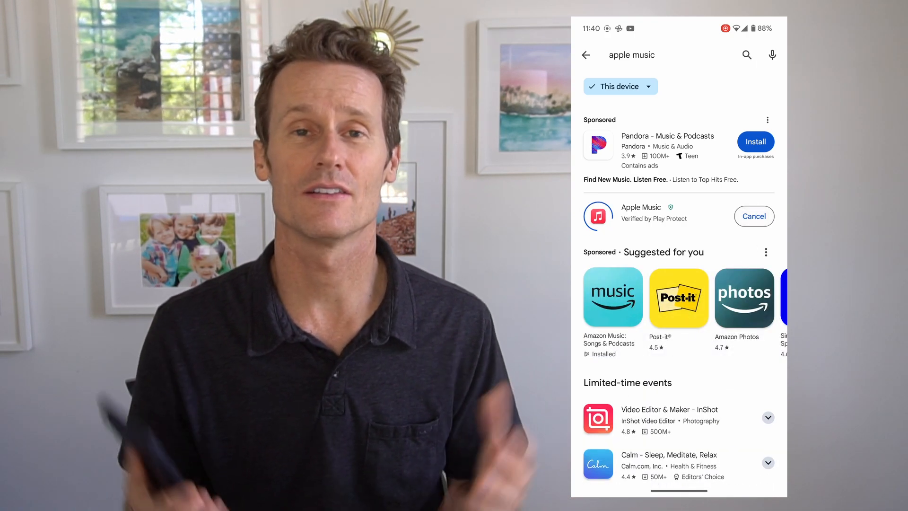